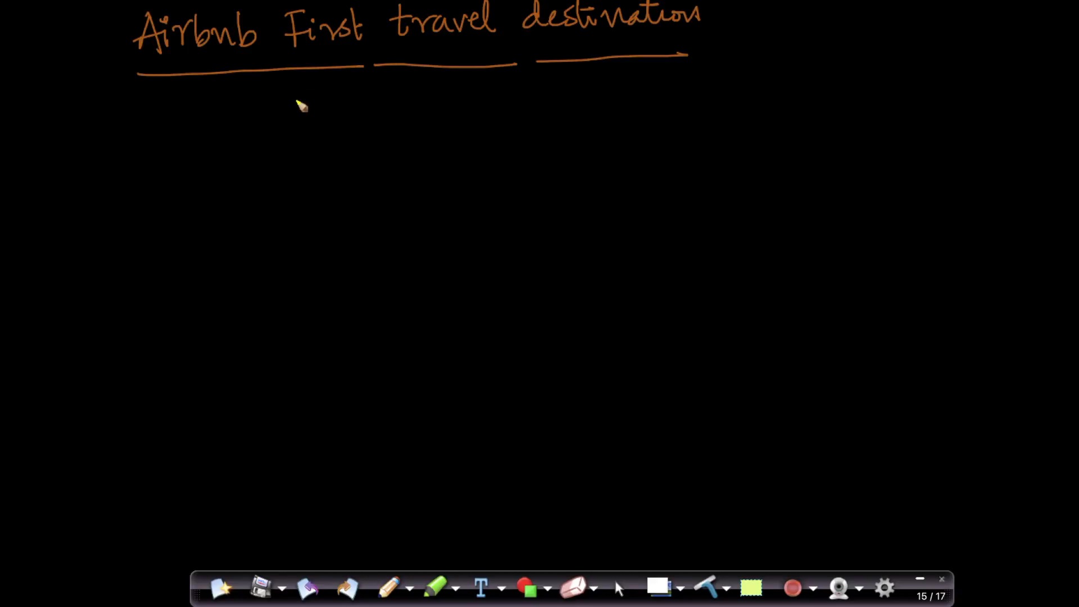
{"action": "mouse_move", "coordinate": [241, 60]}
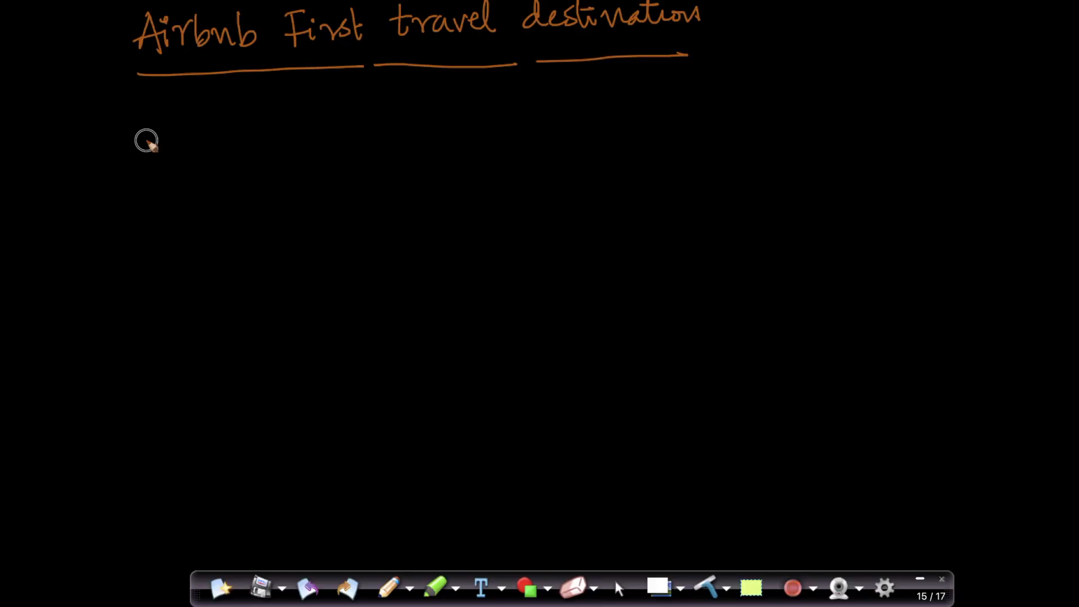
Start a yellow bullet line reading 'what is' beneath the underlined title
{"action": "left_click_drag", "start_coordinate": [145, 138], "coordinate": [259, 110]}
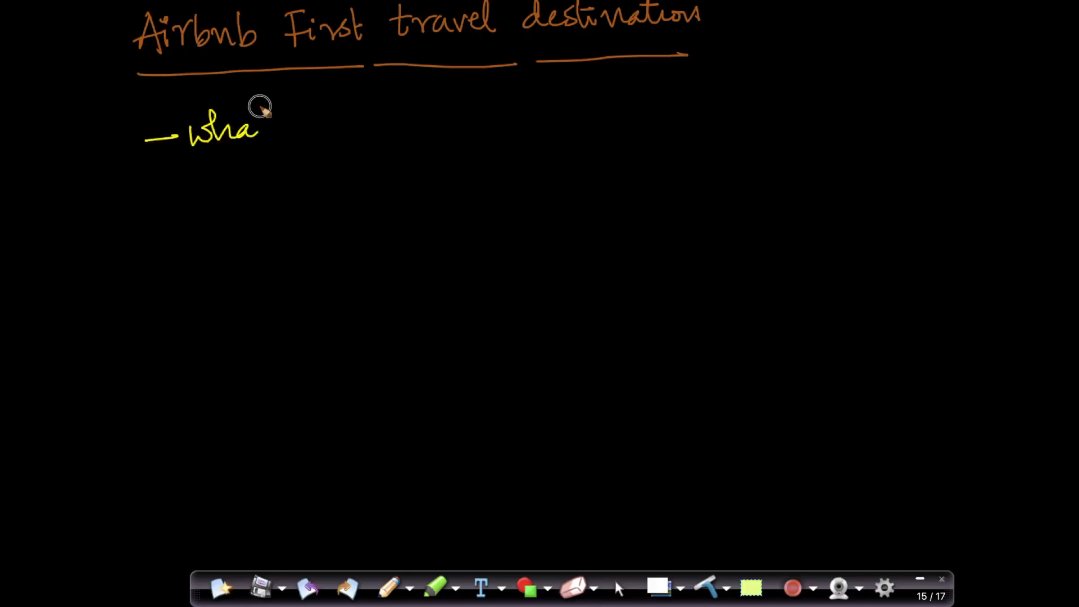
{"action": "type", "text": "what is"}
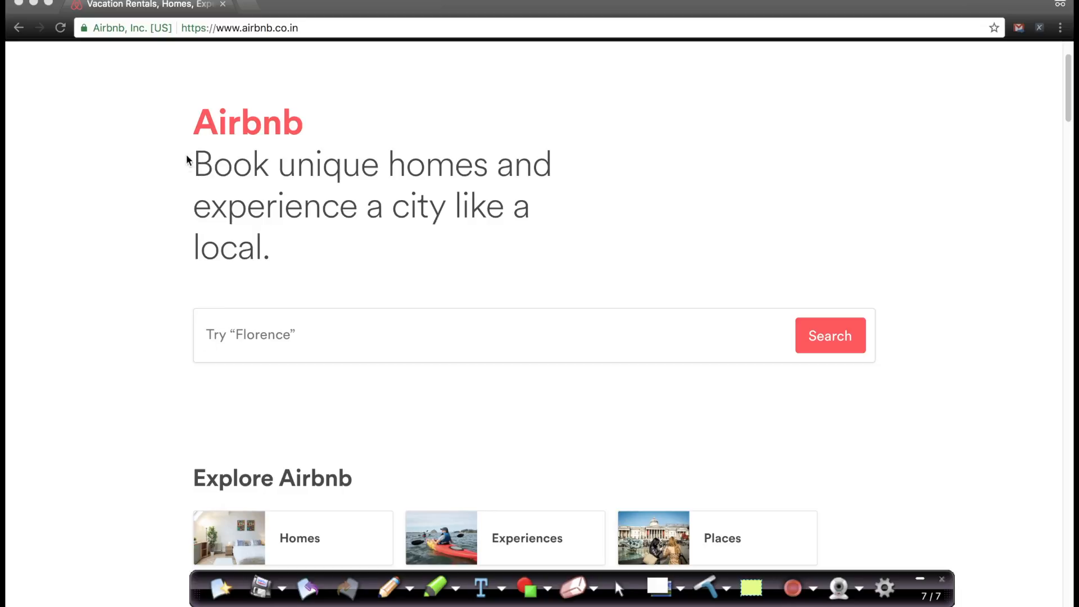
{"action": "mouse_move", "coordinate": [146, 260]}
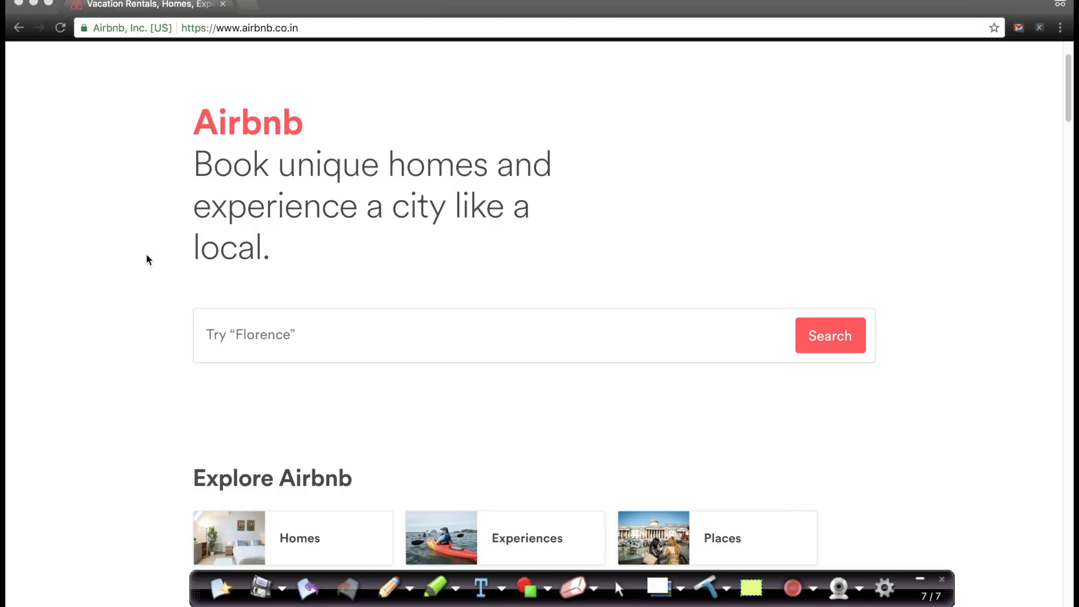
Bracket the three-line tagline and underline and squiggle the word 'homes'
{"action": "left_click_drag", "start_coordinate": [184, 158], "coordinate": [185, 259]}
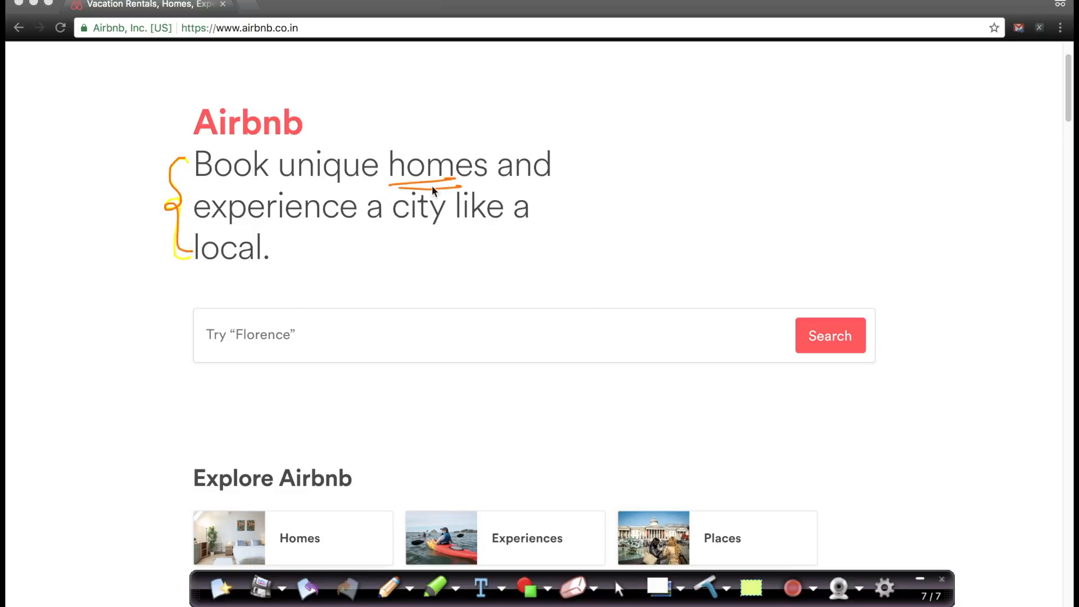
{"action": "mouse_move", "coordinate": [390, 155]}
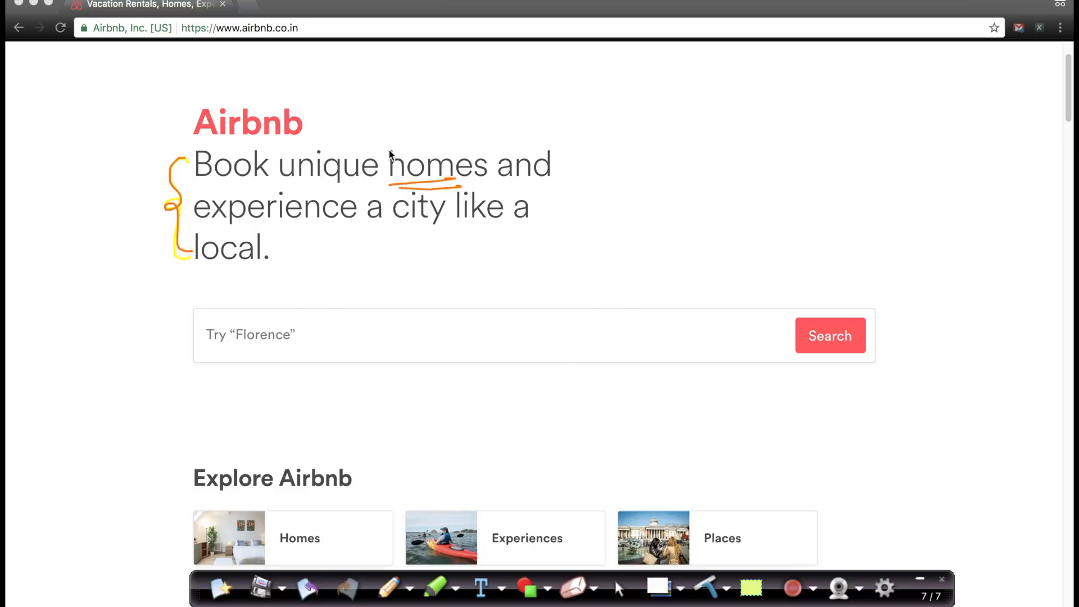
{"action": "left_click_drag", "start_coordinate": [388, 149], "coordinate": [471, 145]}
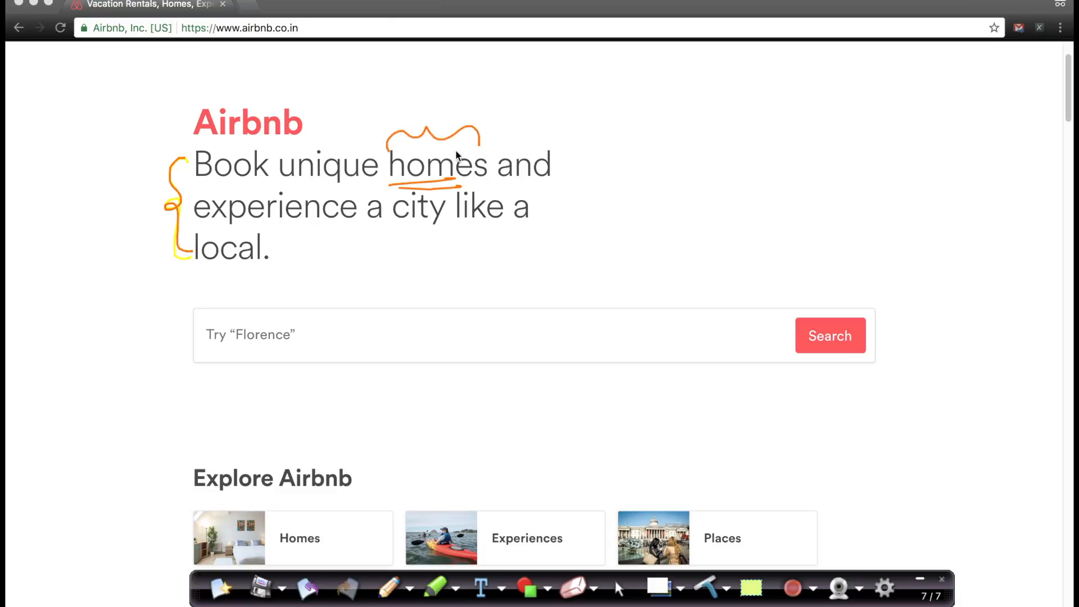
{"action": "mouse_move", "coordinate": [253, 188]}
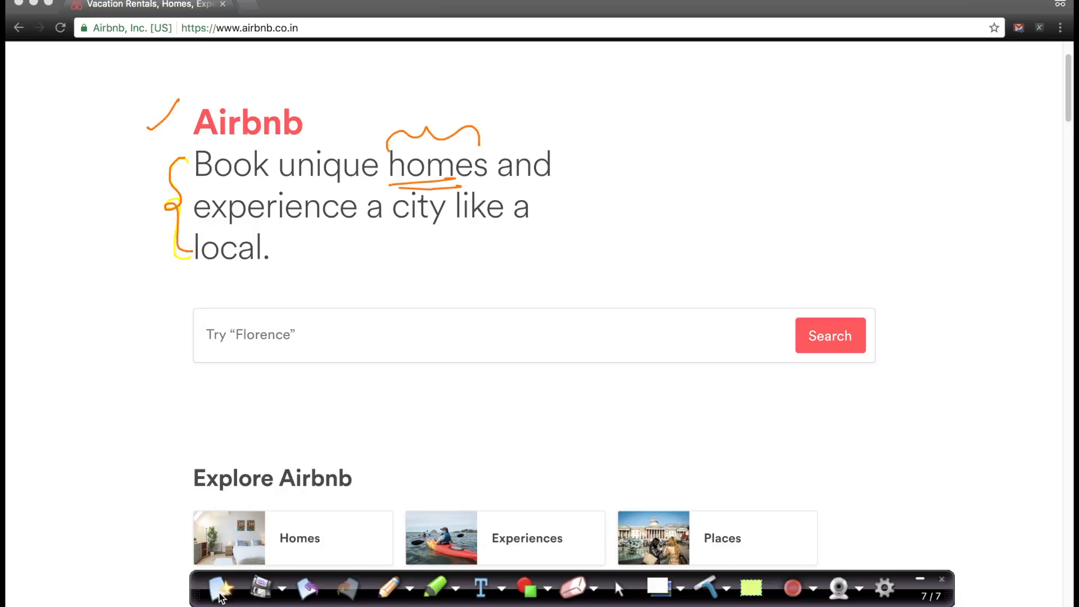
On a fresh overlay, handwrite the numbered signals list '1 IP: city, 2 browser, 3 …'
{"action": "left_click", "coordinate": [217, 588]}
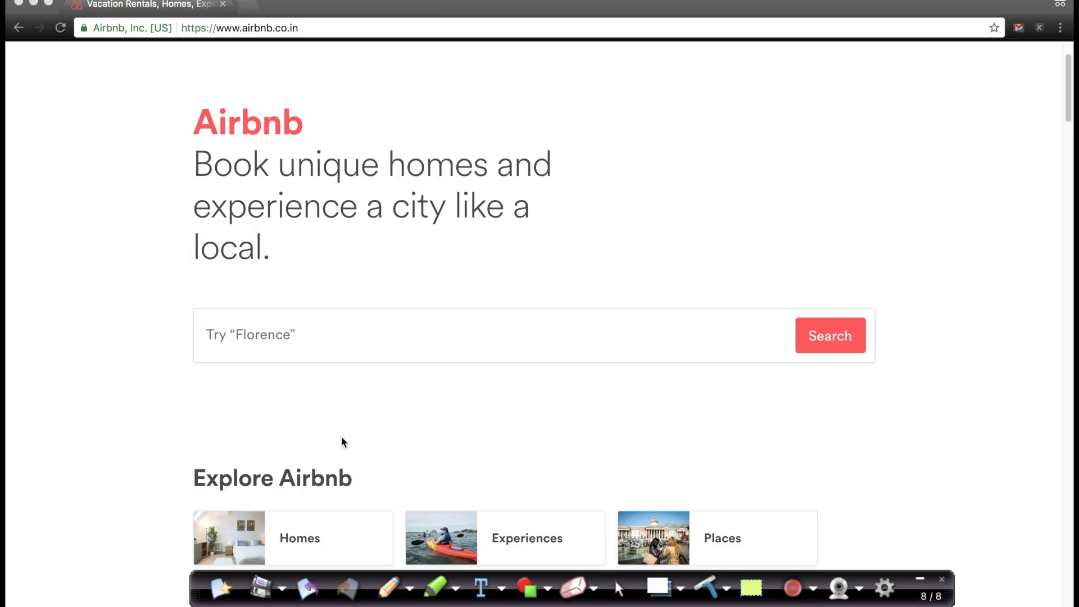
{"action": "mouse_move", "coordinate": [738, 8]}
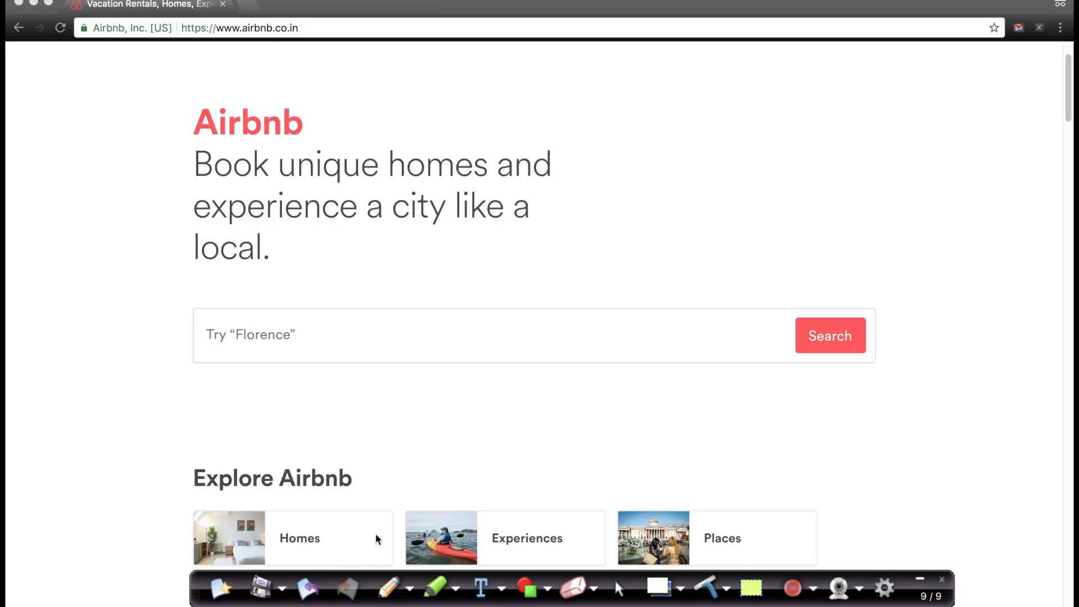
{"action": "left_click", "coordinate": [279, 29]}
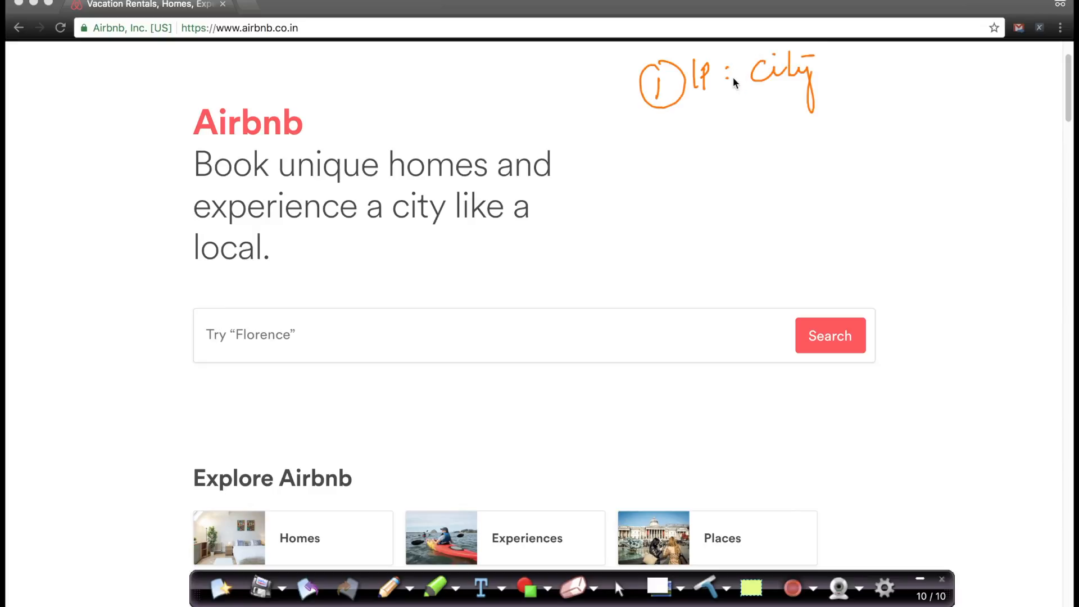
{"action": "mouse_move", "coordinate": [654, 150]}
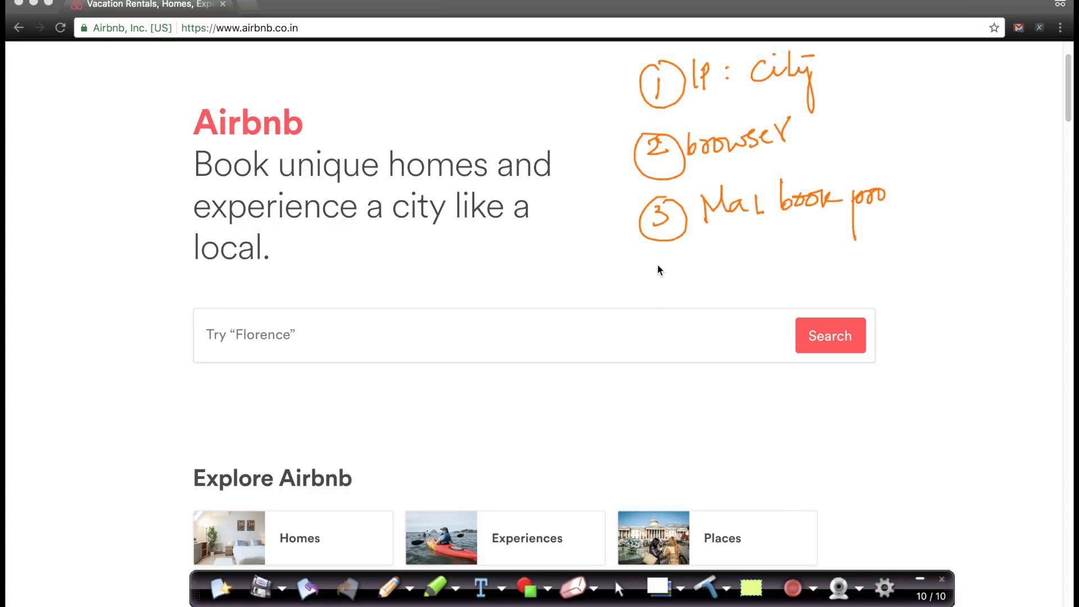
{"action": "left_click_drag", "start_coordinate": [644, 262], "coordinate": [678, 289]}
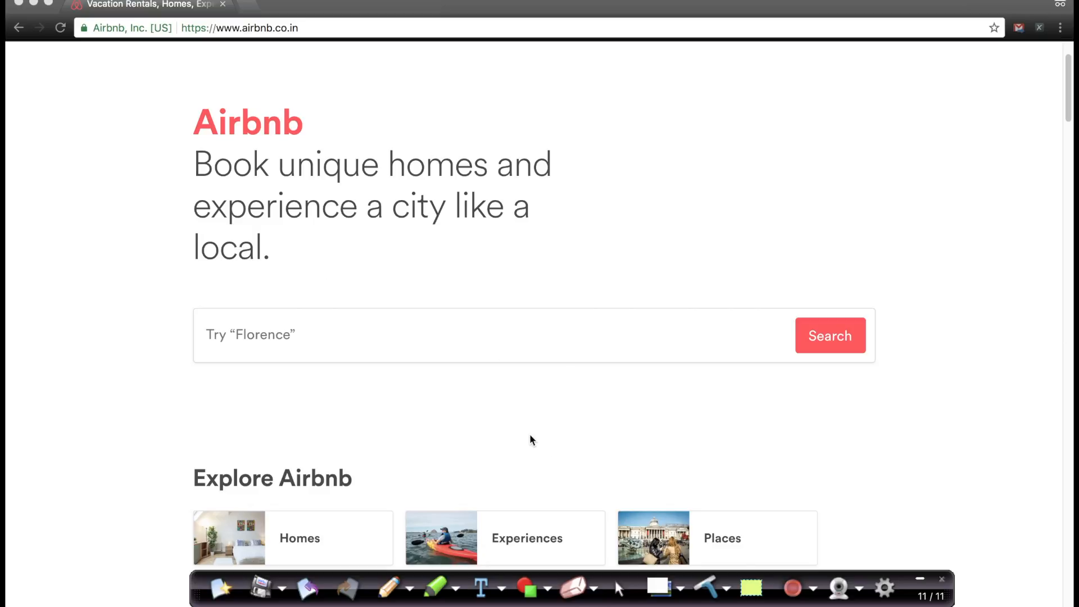
{"action": "mouse_move", "coordinate": [546, 416]}
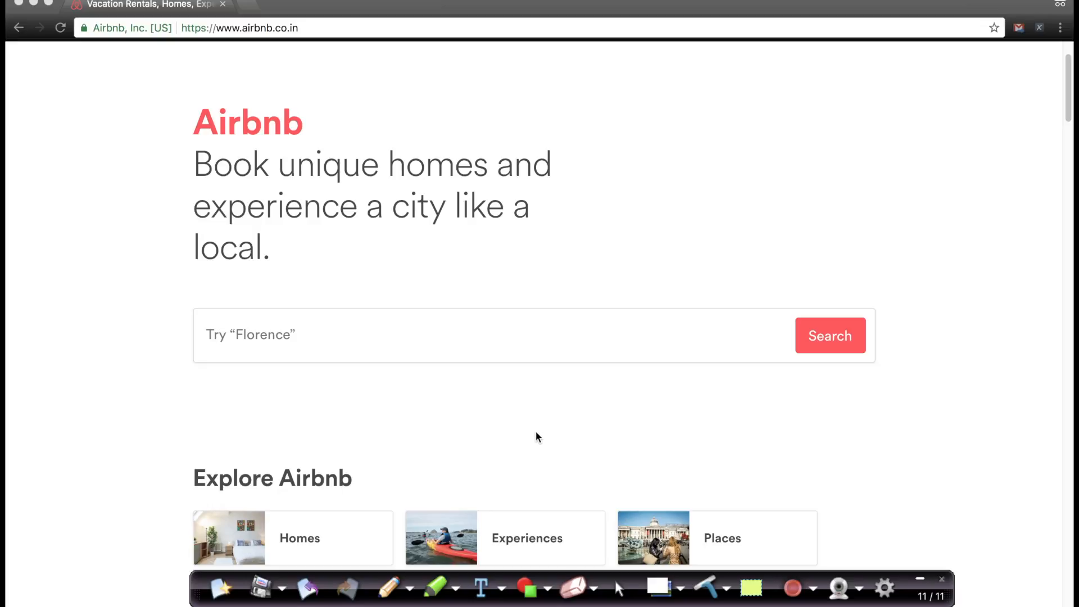
Scroll the homepage down past Experiences and Homes to the Featured destinations row
{"action": "scroll", "scroll_direction": "down", "scroll_amount": 3}
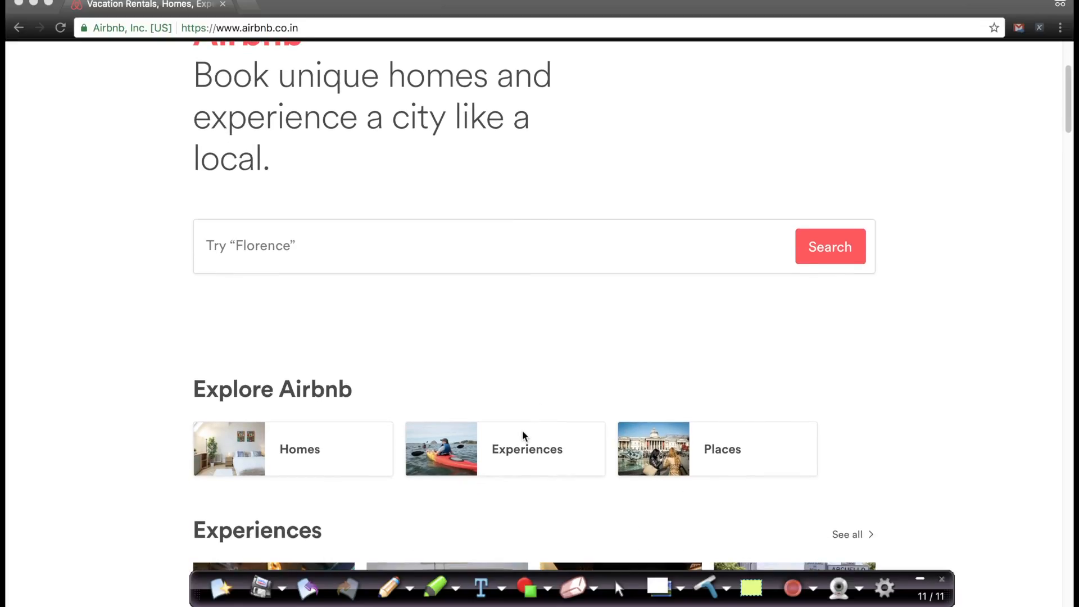
{"action": "scroll", "scroll_direction": "down", "scroll_amount": 3}
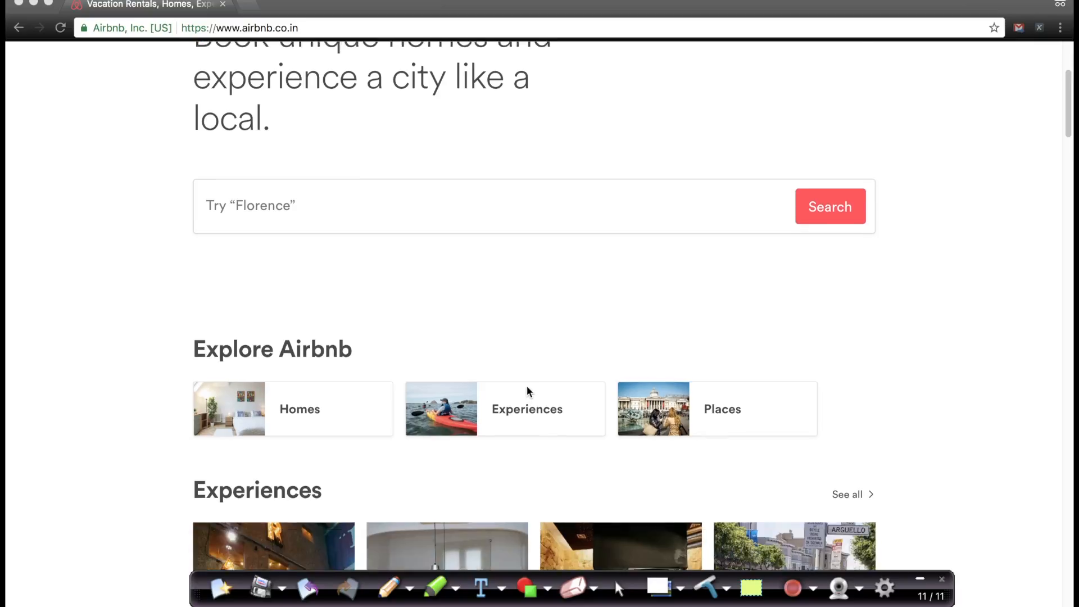
{"action": "scroll", "scroll_direction": "down", "scroll_amount": 3}
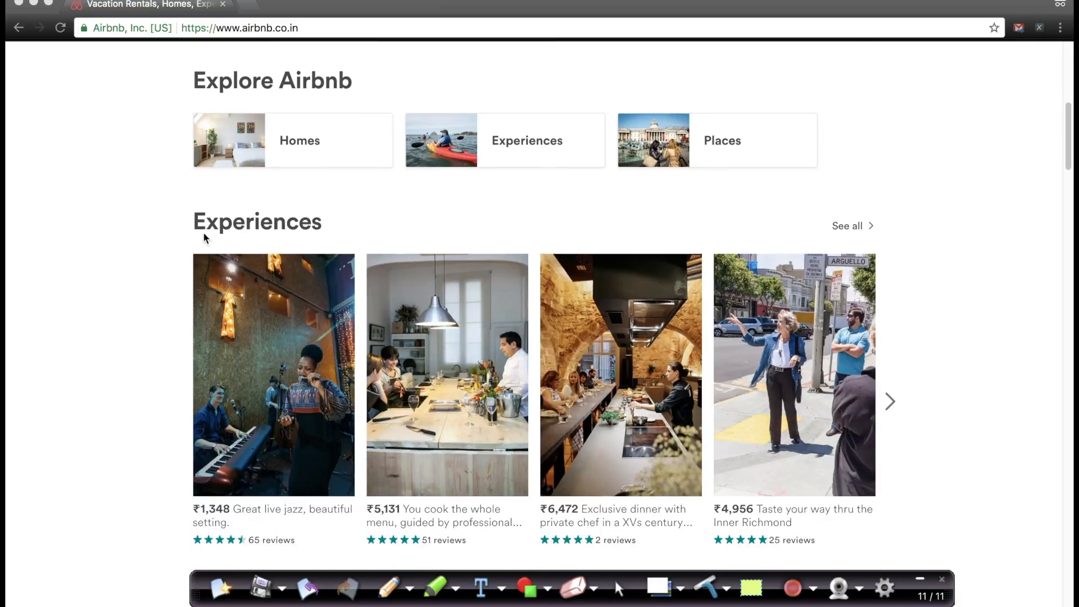
{"action": "scroll", "scroll_direction": "down", "scroll_amount": 3}
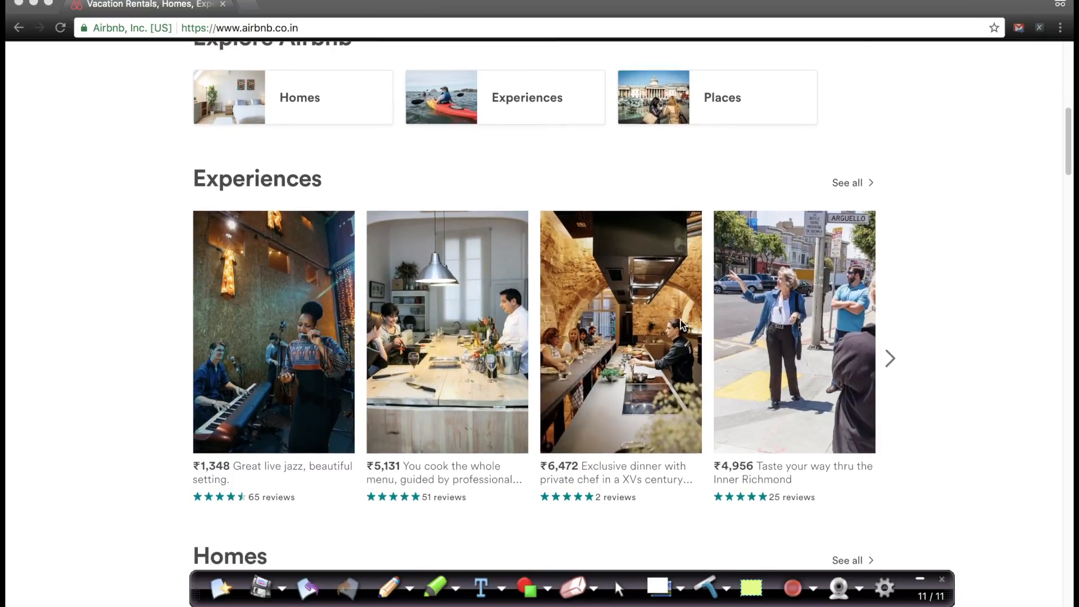
{"action": "scroll", "scroll_direction": "down", "scroll_amount": 3}
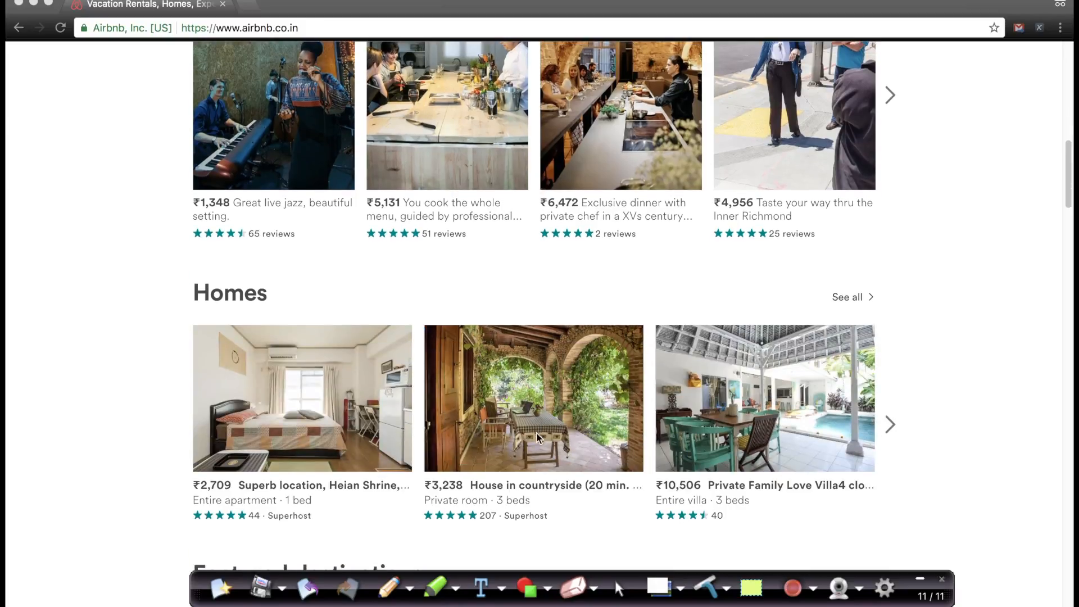
{"action": "scroll", "scroll_direction": "down", "scroll_amount": 3}
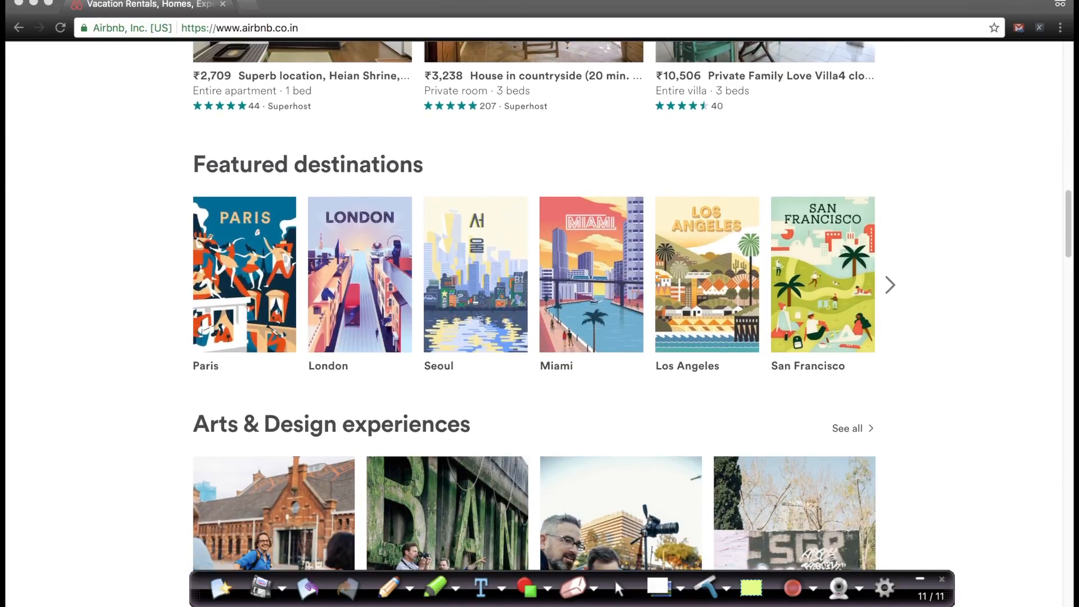
Bracket the Featured destinations row and mark the first destination cards
{"action": "left_click_drag", "start_coordinate": [155, 145], "coordinate": [152, 237]}
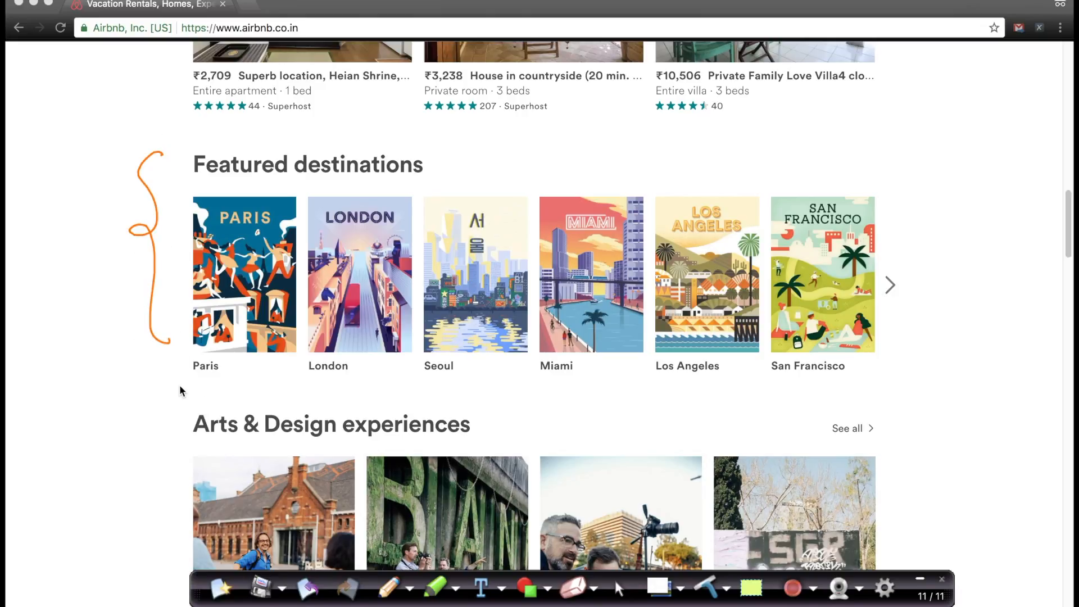
{"action": "left_click_drag", "start_coordinate": [194, 382], "coordinate": [231, 381]}
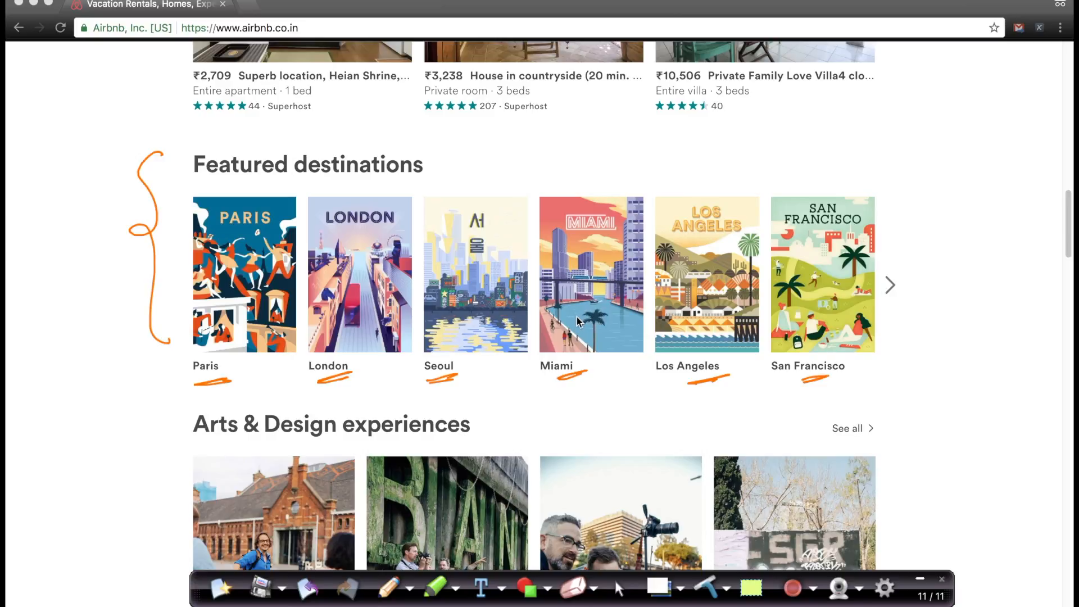
{"action": "mouse_move", "coordinate": [577, 310]}
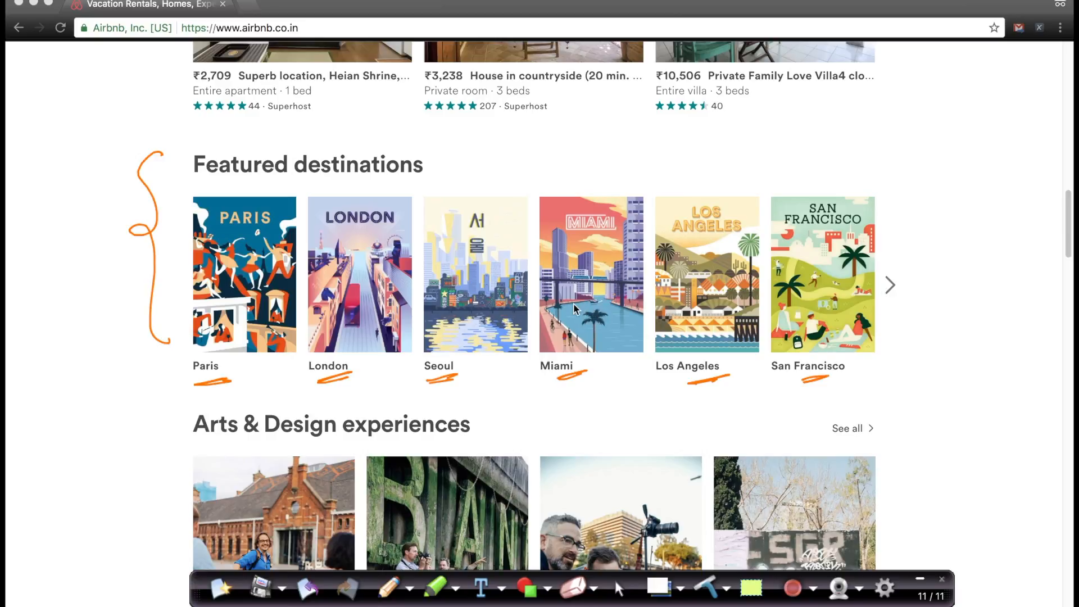
{"action": "mouse_move", "coordinate": [580, 306]}
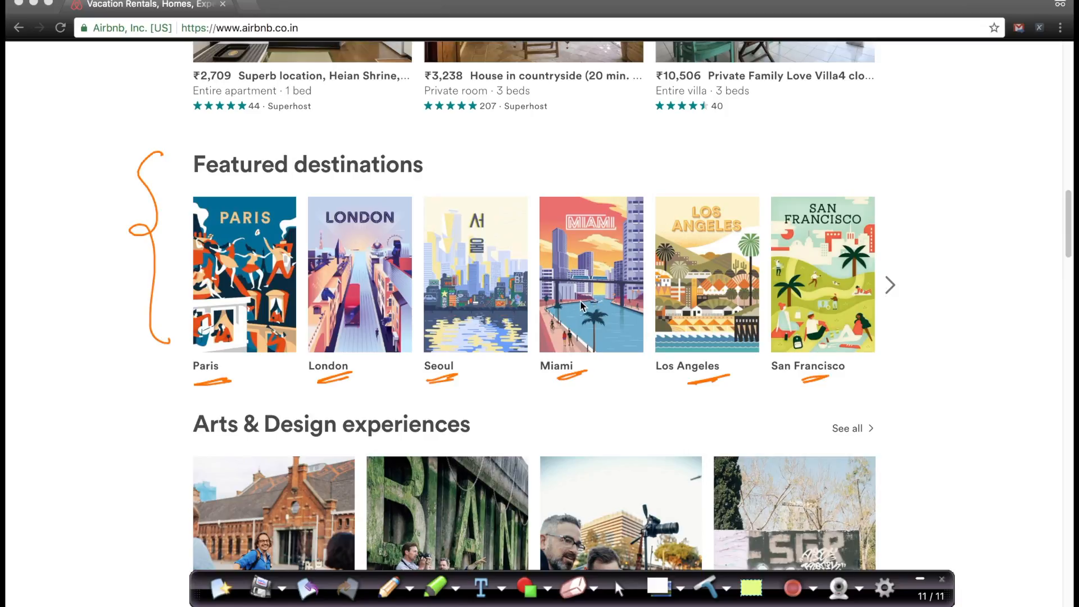
{"action": "mouse_move", "coordinate": [586, 309]}
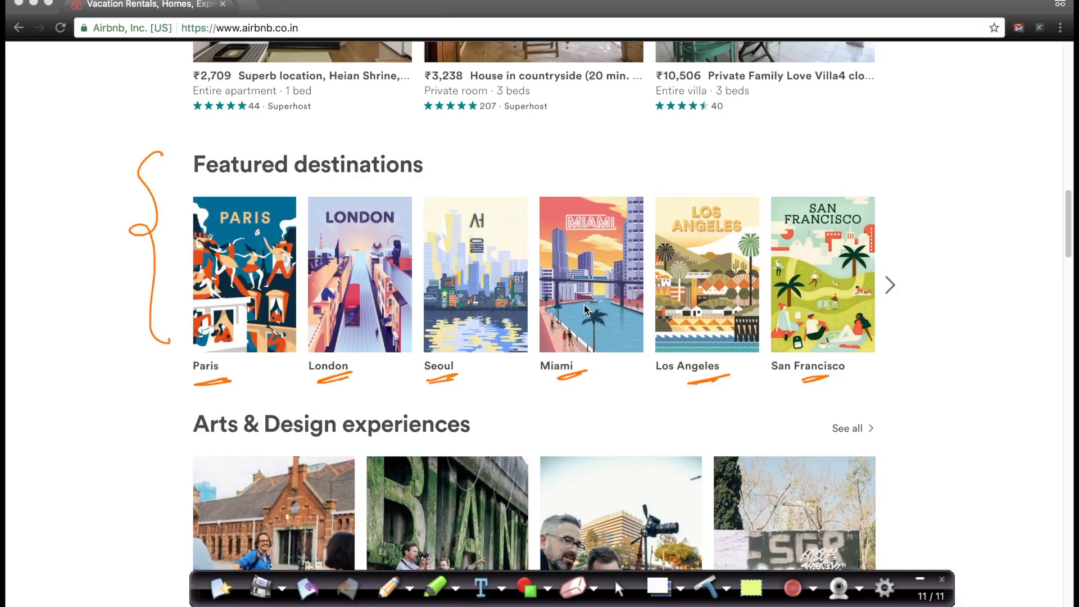
{"action": "mouse_move", "coordinate": [603, 307]}
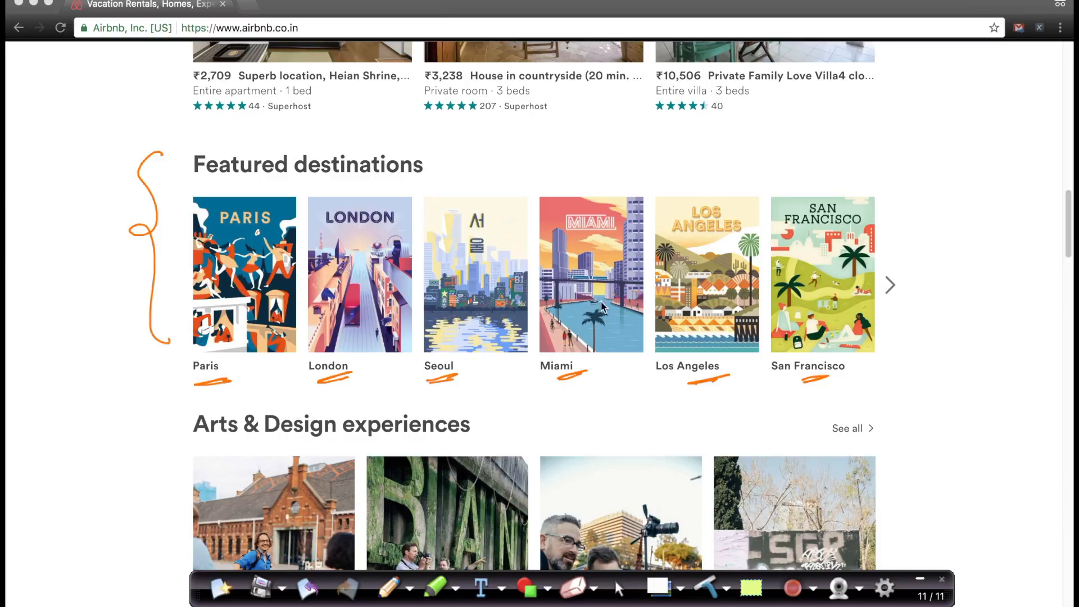
{"action": "mouse_move", "coordinate": [792, 369]}
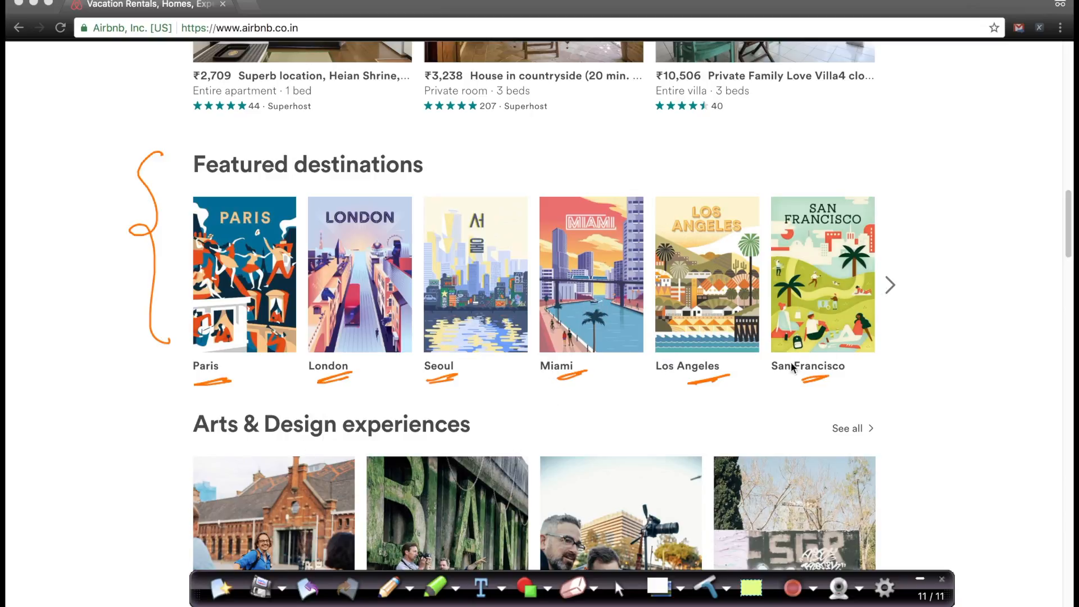
{"action": "mouse_move", "coordinate": [192, 399]}
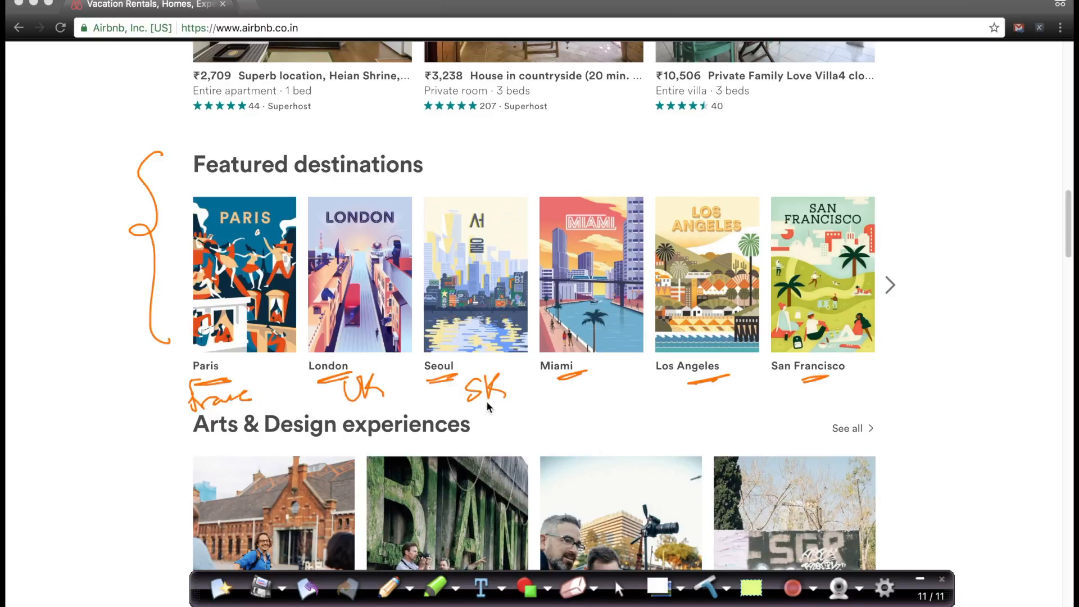
Link Miami, Los Angeles and San Francisco and label them as US
{"action": "left_click_drag", "start_coordinate": [558, 390], "coordinate": [833, 386]}
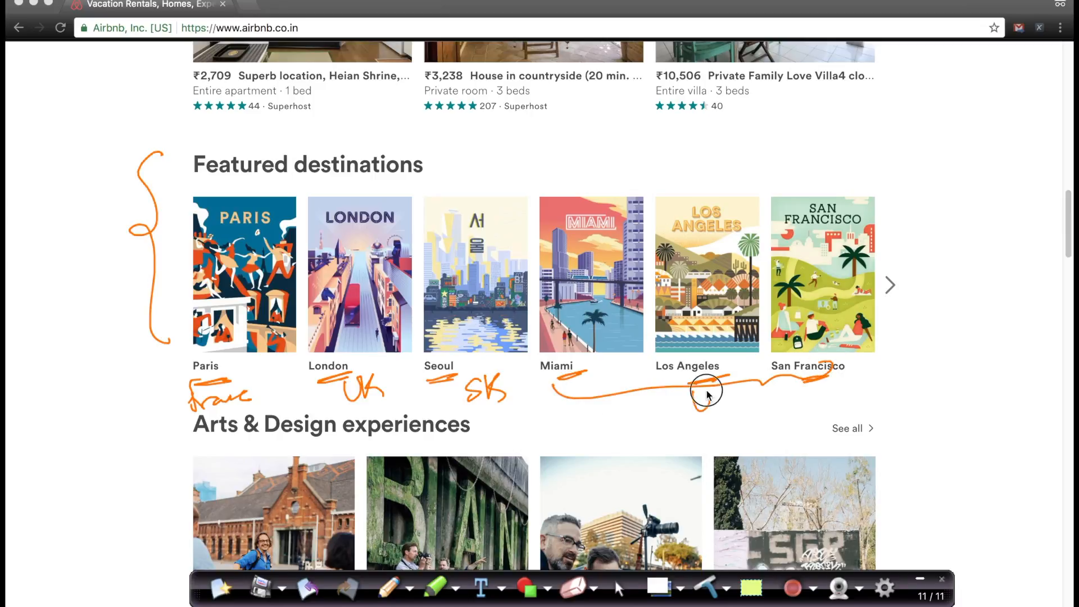
{"action": "left_click_drag", "start_coordinate": [688, 386], "coordinate": [749, 413]}
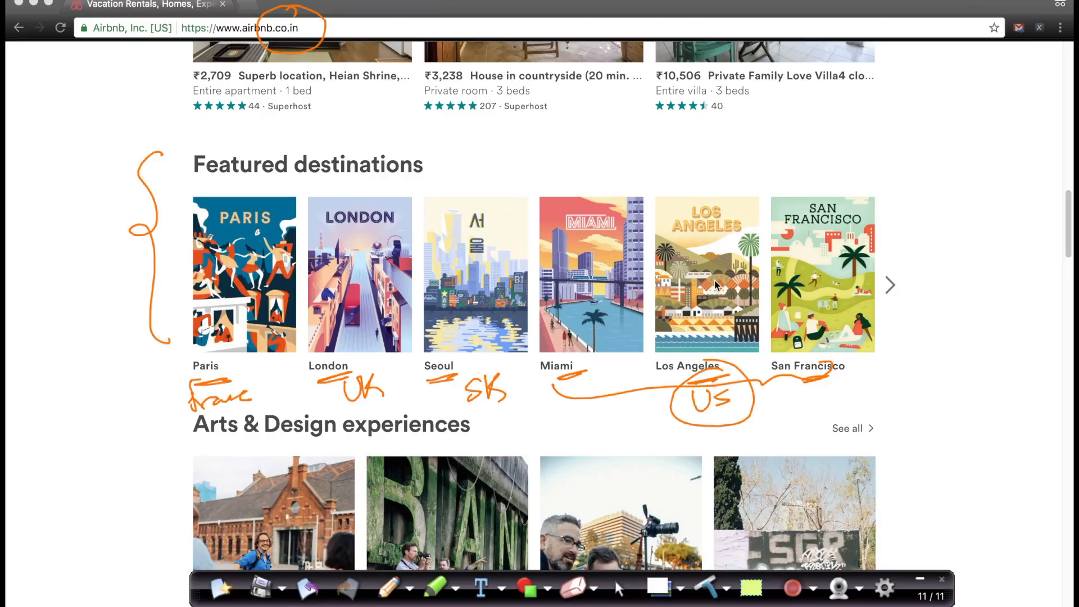
{"action": "mouse_move", "coordinate": [263, 394]}
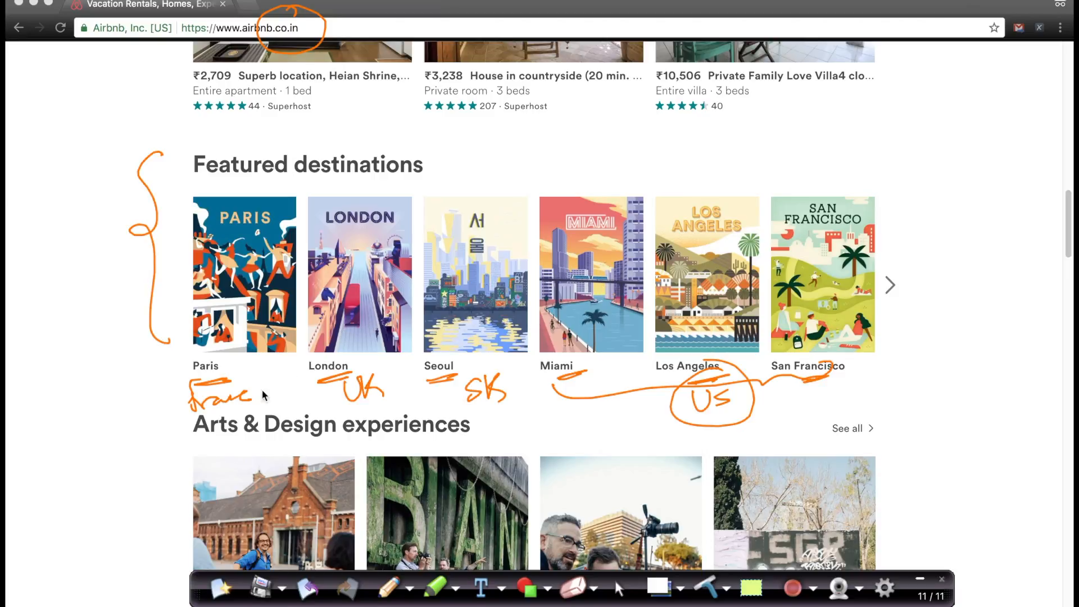
{"action": "mouse_move", "coordinate": [683, 301]}
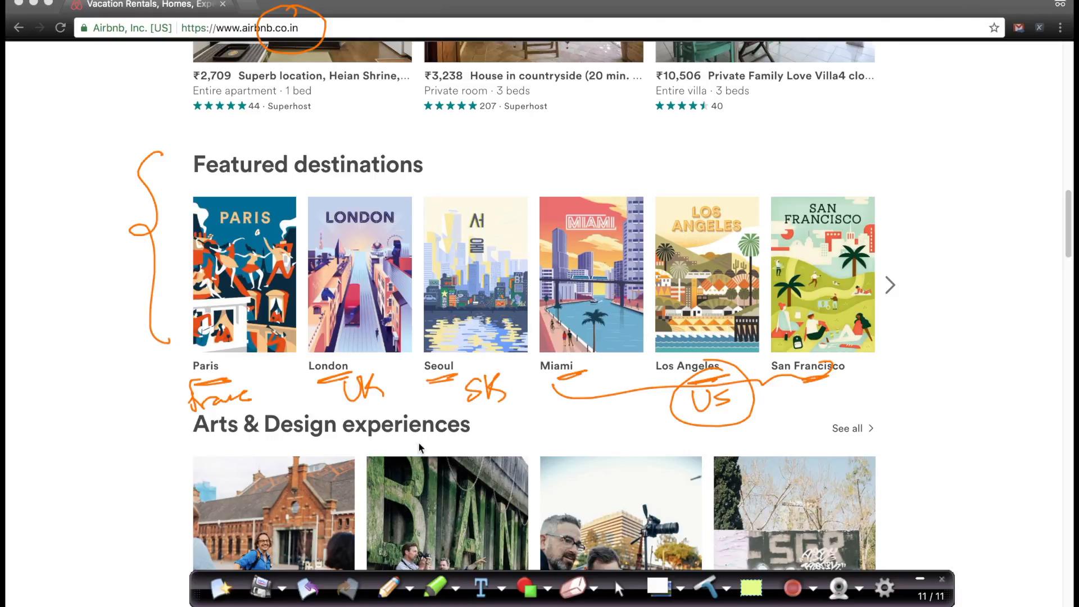
{"action": "mouse_move", "coordinate": [564, 288]}
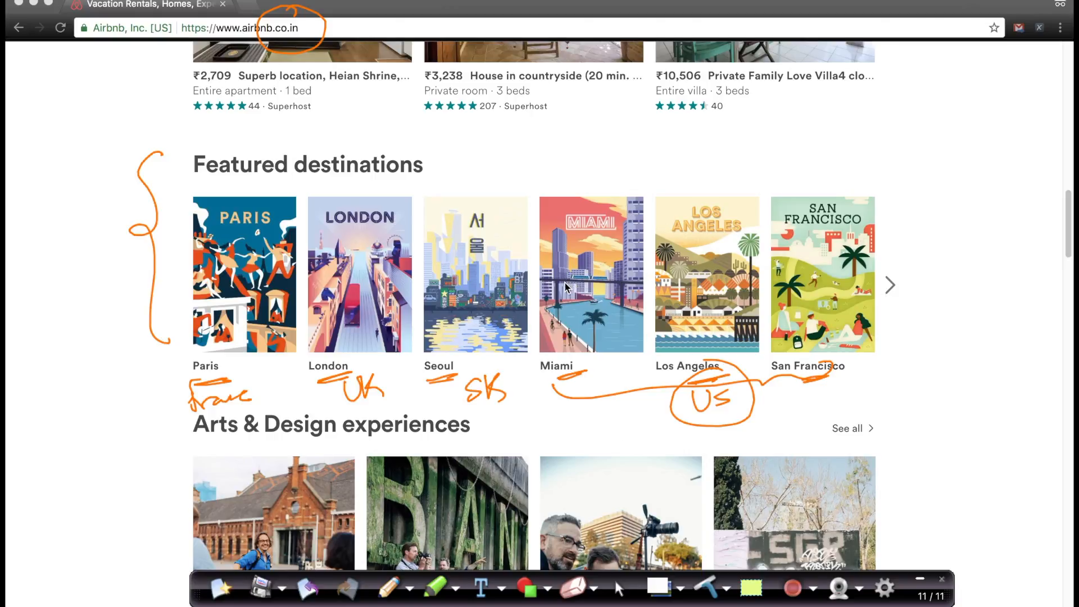
{"action": "mouse_move", "coordinate": [600, 305]}
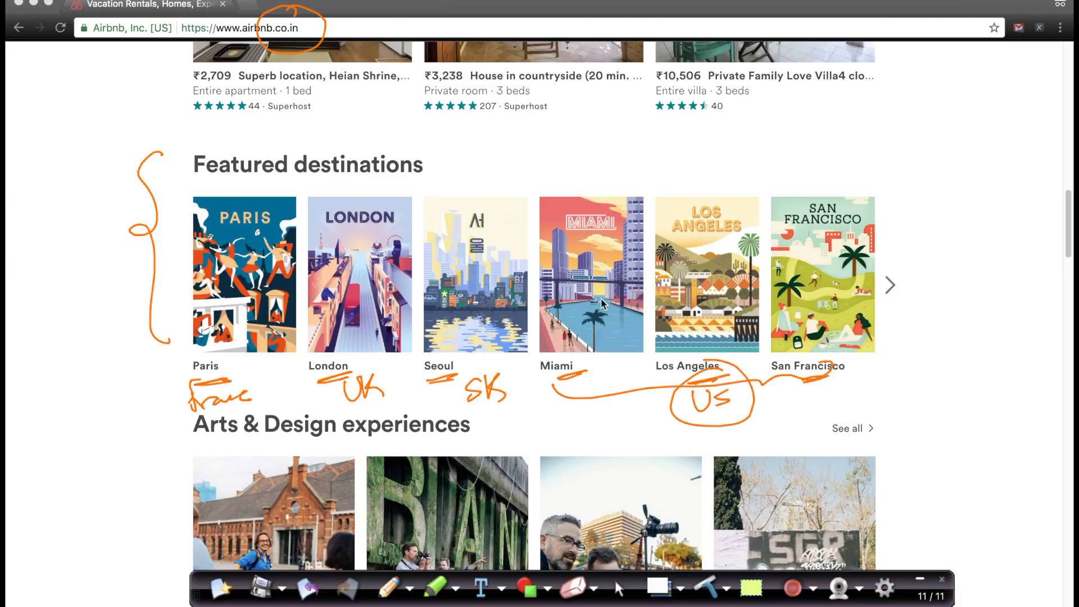
{"action": "mouse_move", "coordinate": [678, 434]}
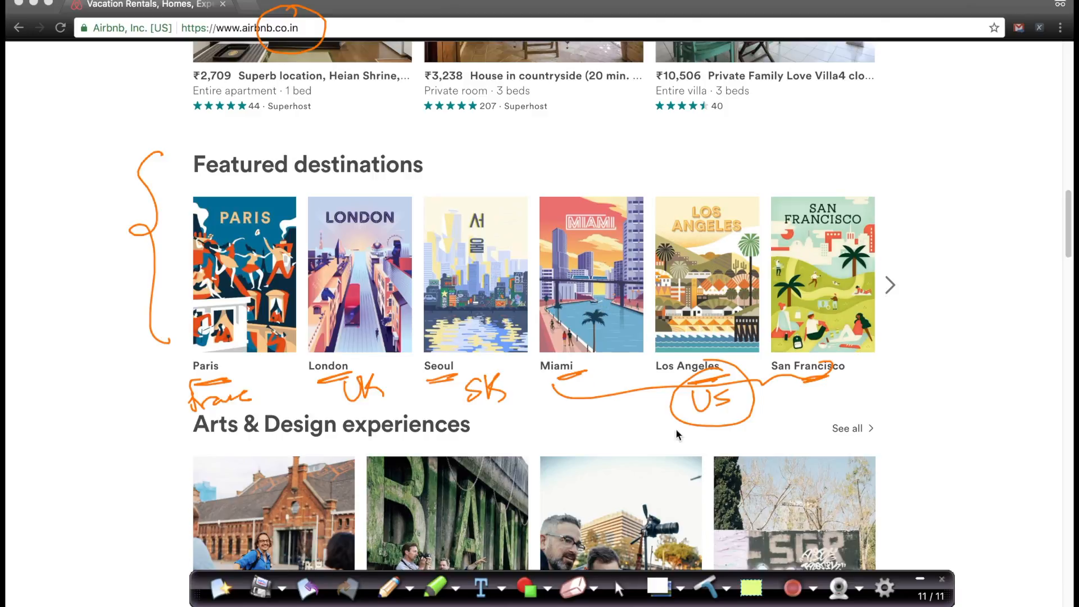
{"action": "mouse_move", "coordinate": [736, 279]}
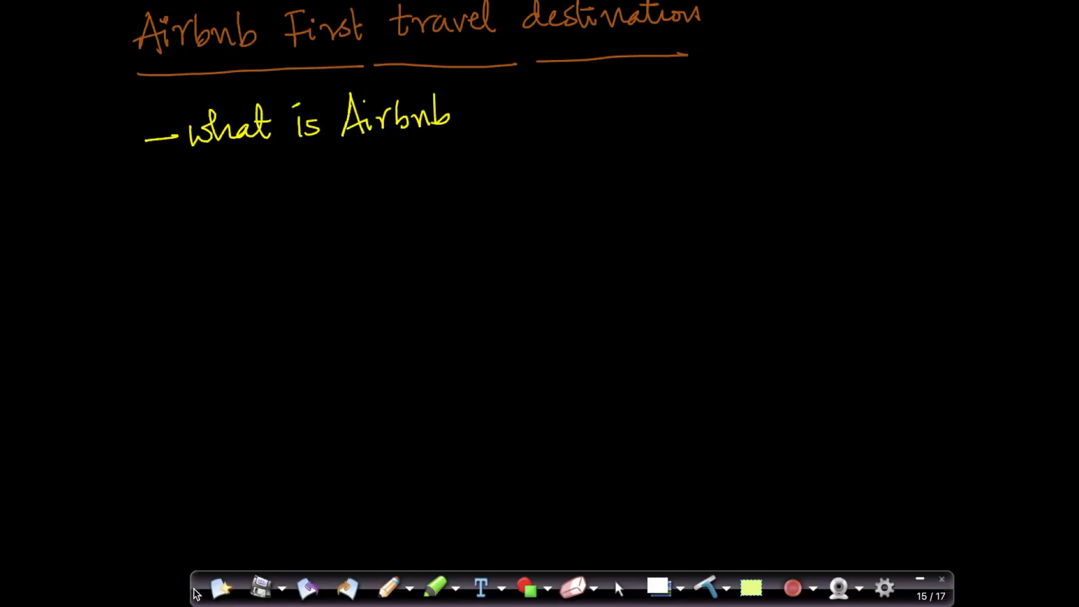
{"action": "mouse_move", "coordinate": [157, 214]}
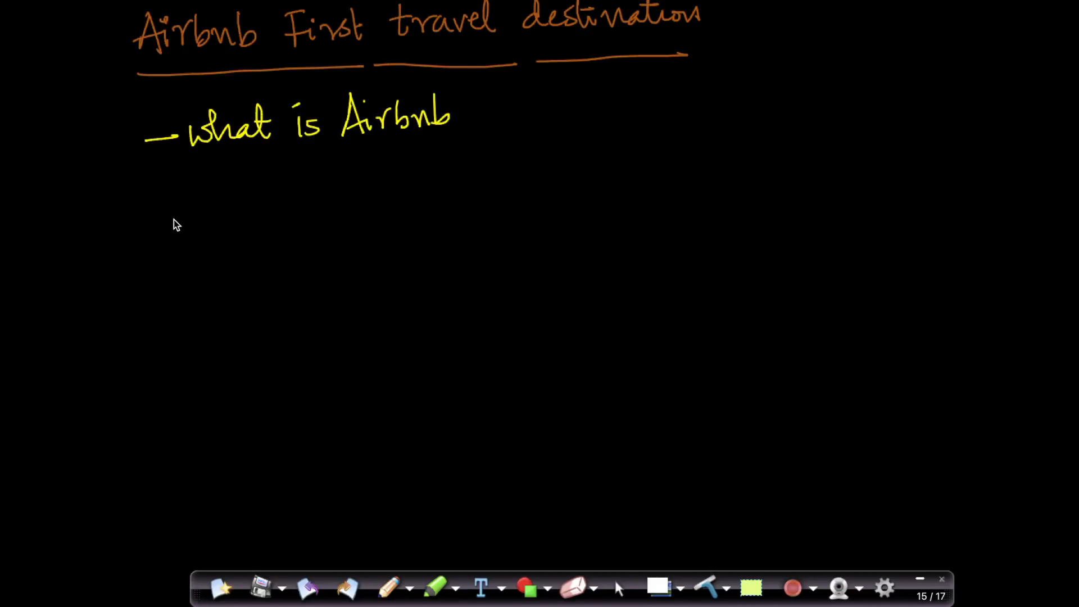
Write 'Predict the countries would travel' and circle and tick Airbnb in the title
{"action": "left_click_drag", "start_coordinate": [159, 221], "coordinate": [227, 214]}
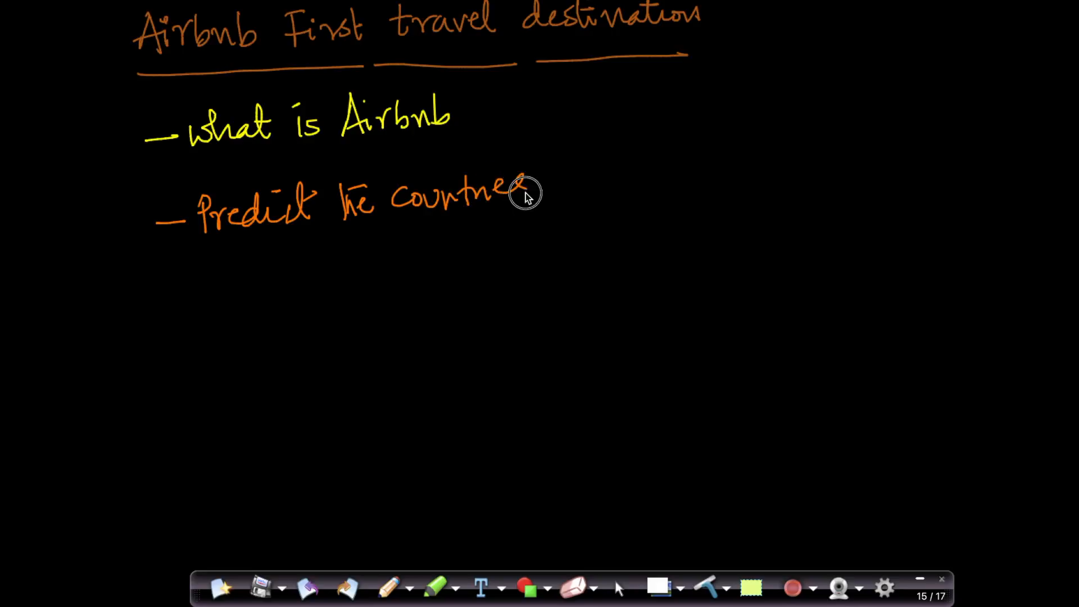
{"action": "left_click_drag", "start_coordinate": [523, 195], "coordinate": [578, 179]}
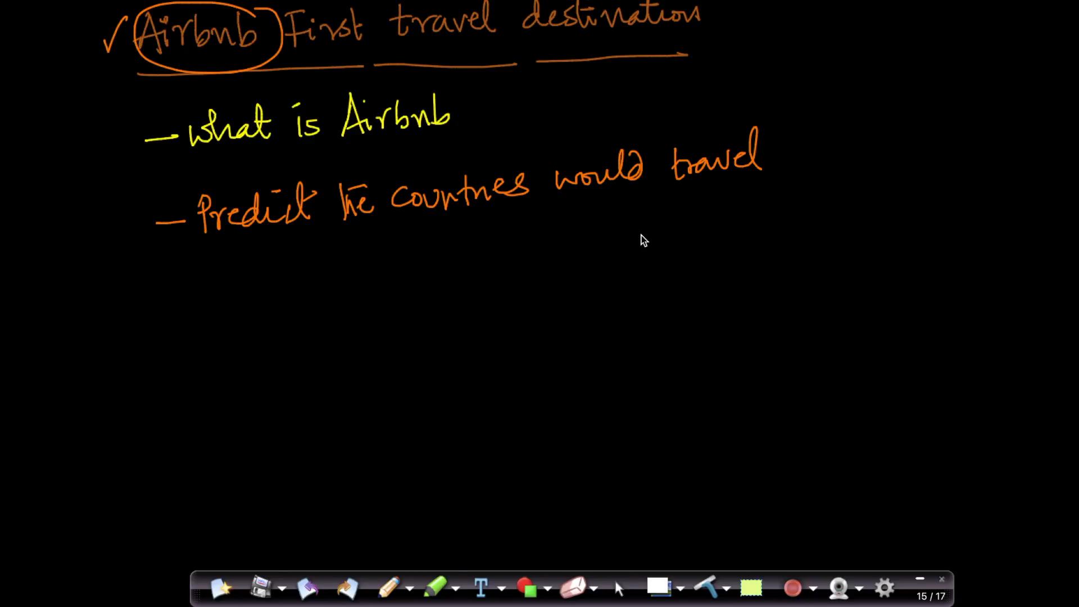
{"action": "mouse_move", "coordinate": [190, 316]}
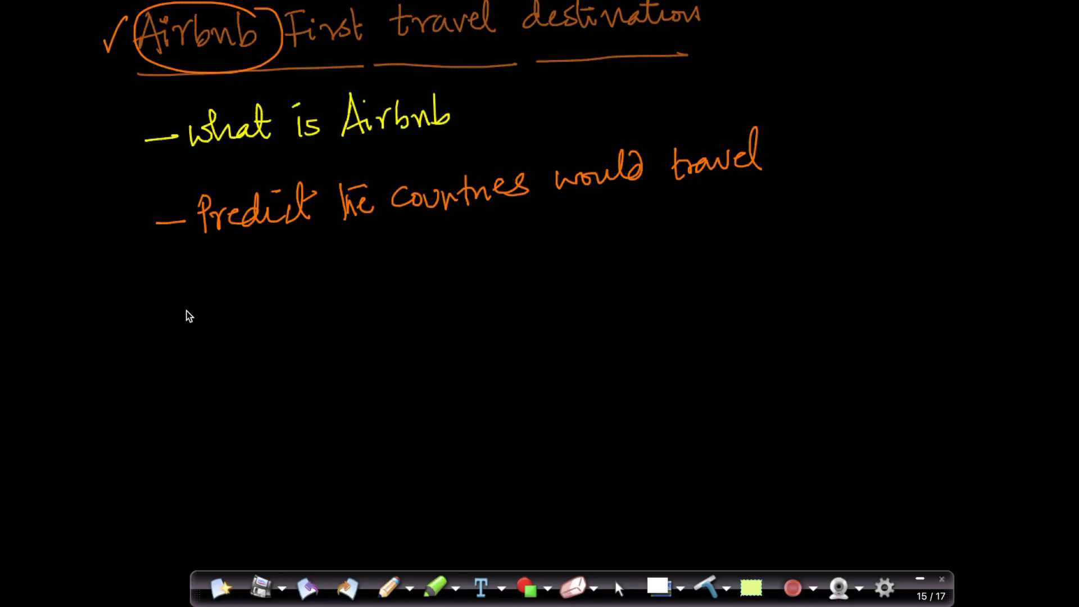
Add a bullet noting '664MB; 213K'
{"action": "left_click_drag", "start_coordinate": [162, 311], "coordinate": [192, 308]}
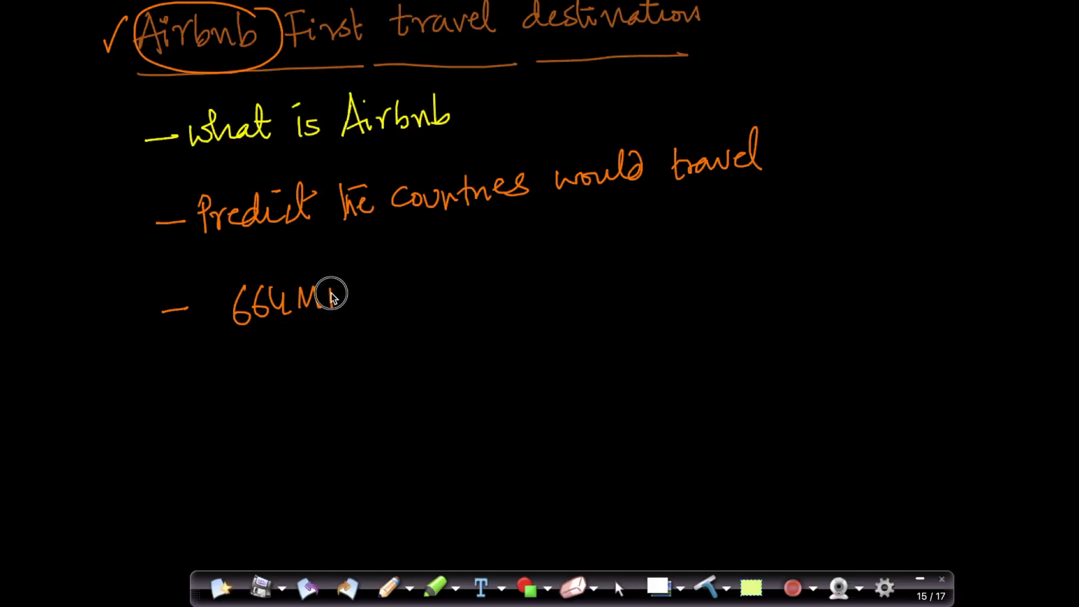
{"action": "type", "text": "B; 213K"}
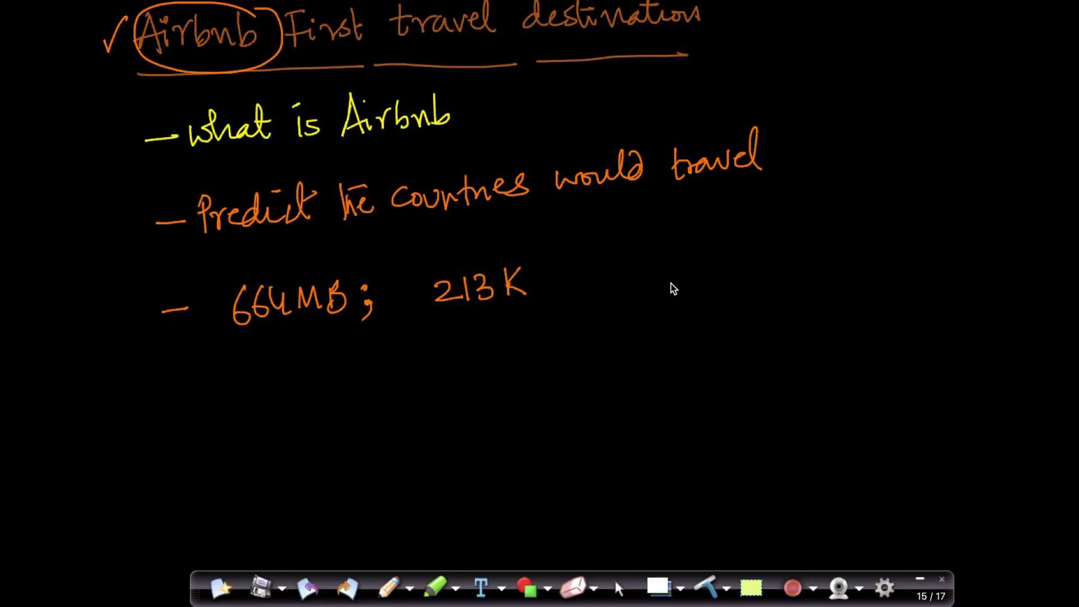
{"action": "mouse_move", "coordinate": [579, 232]}
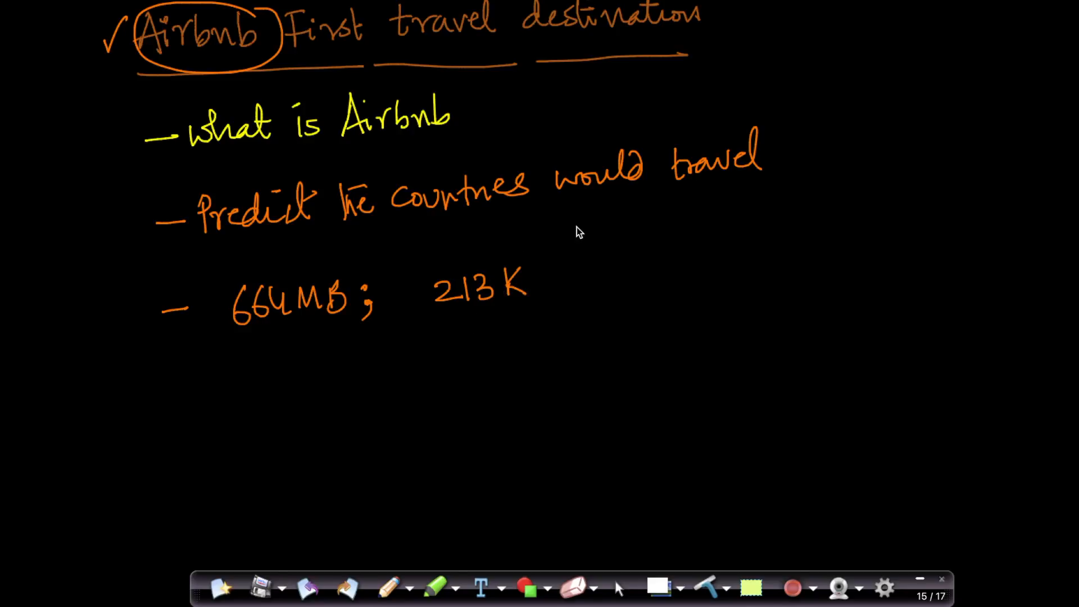